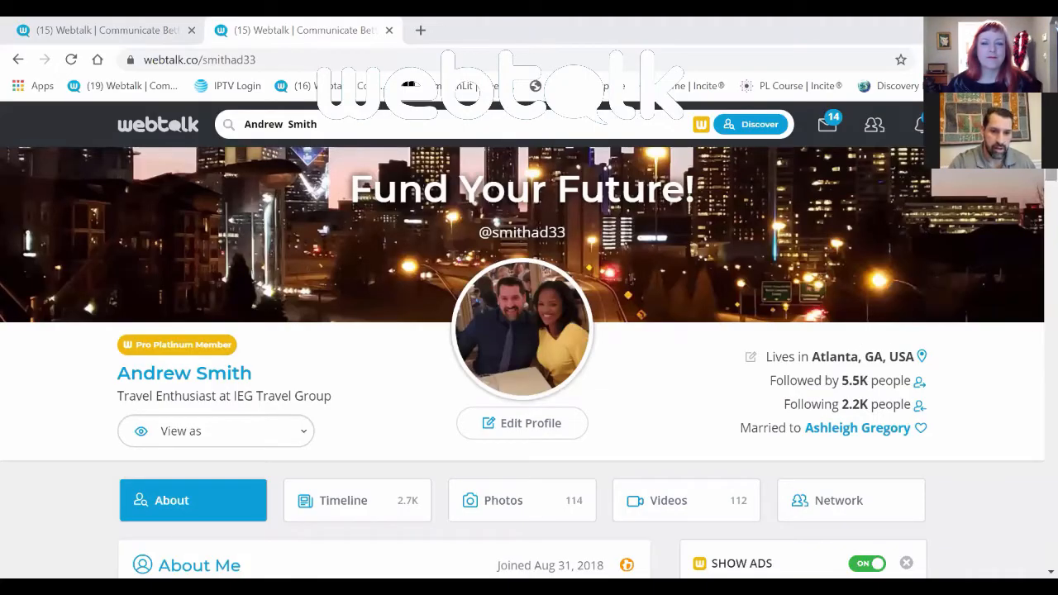
- Scroll the profile past About Me, Contact, Language and Experience down to Recommendations
scroll(down, 3)
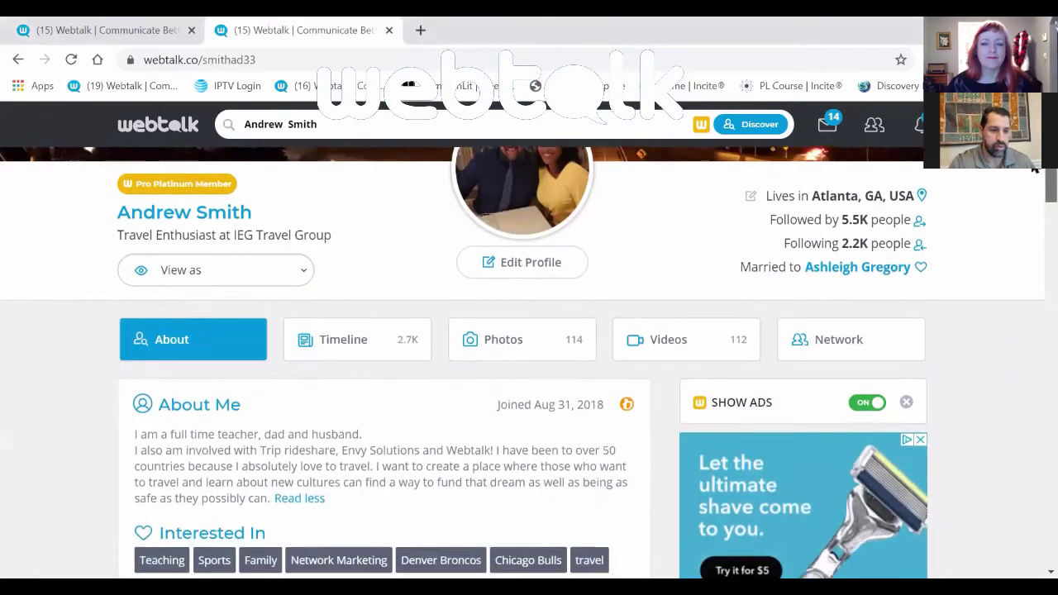
scroll(down, 3)
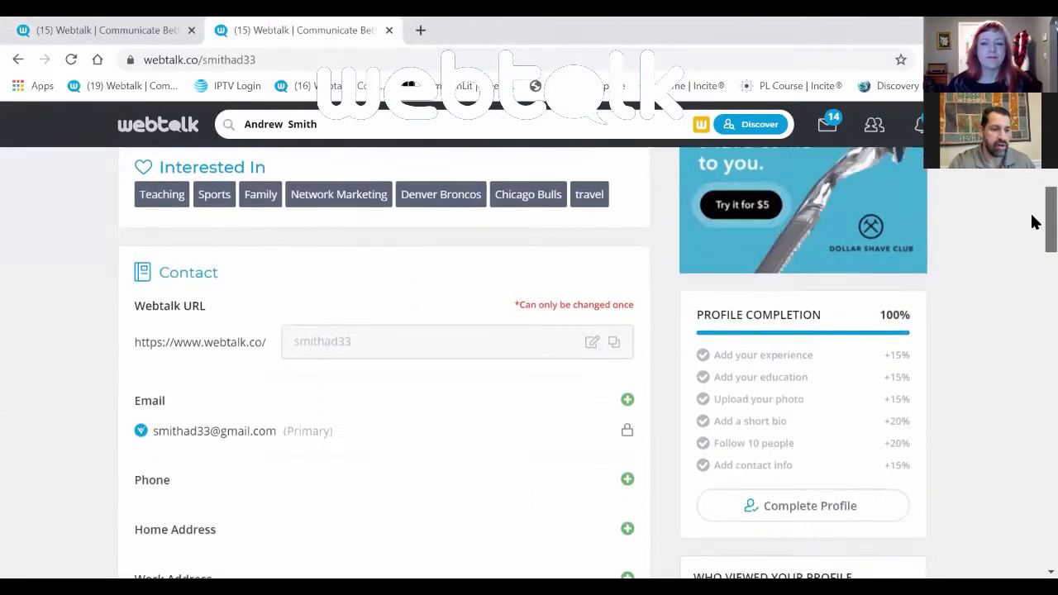
scroll(down, 3)
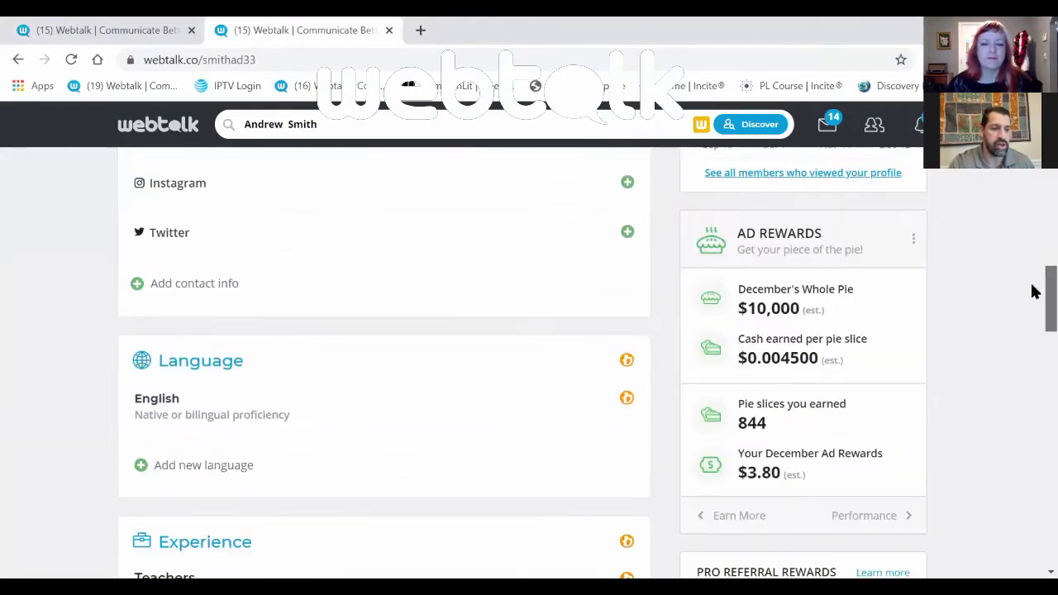
scroll(down, 3)
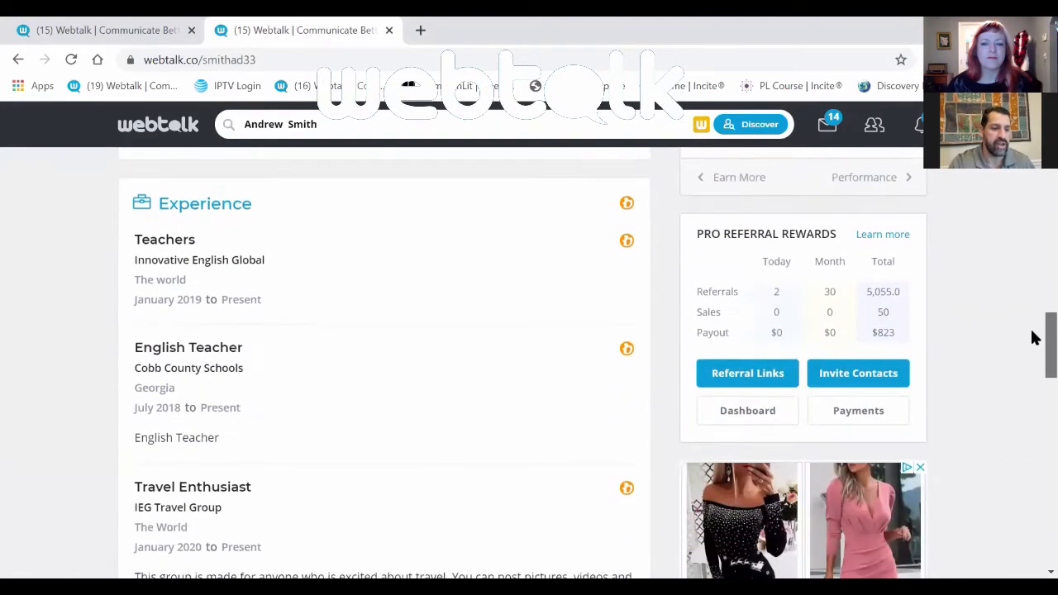
scroll(down, 3)
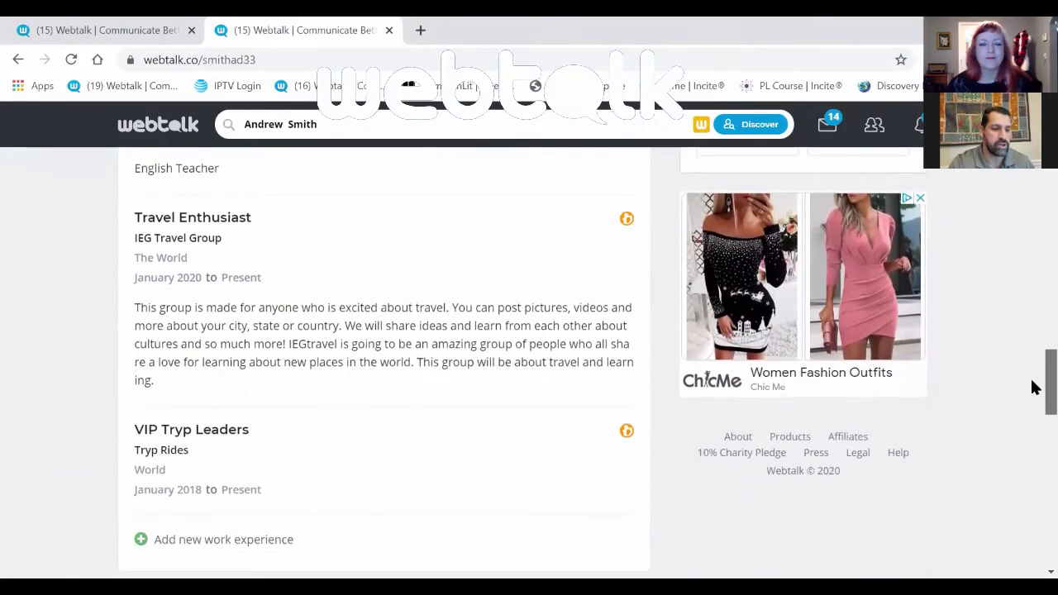
scroll(down, 3)
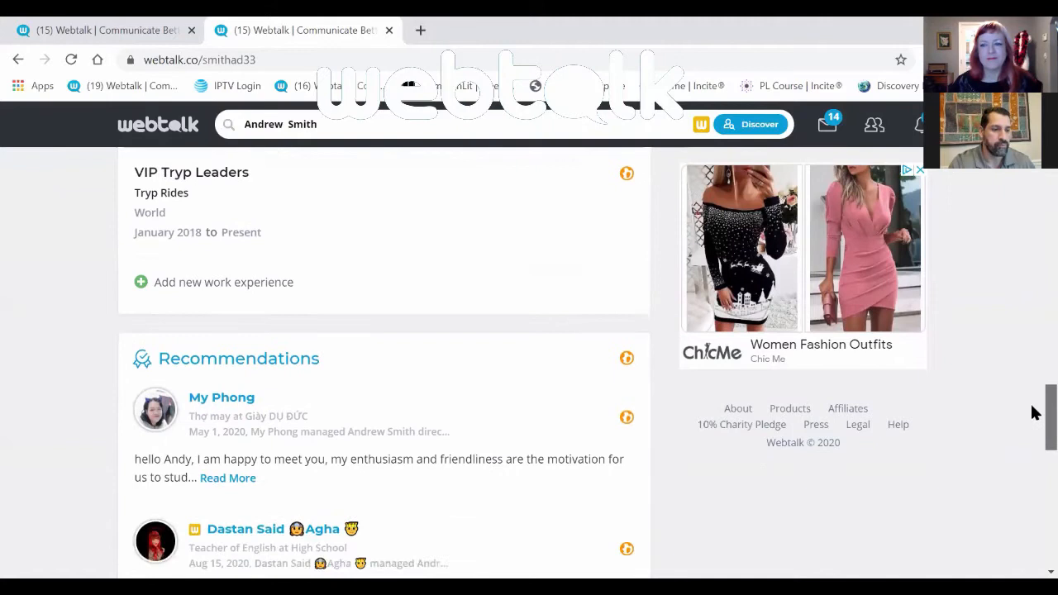
scroll(down, 3)
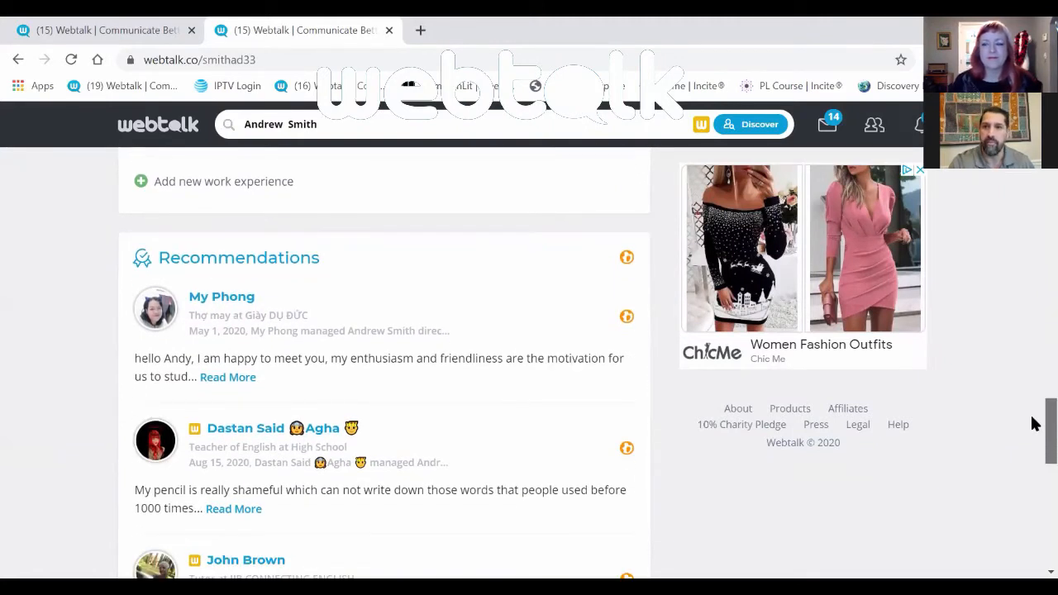
- Reach the end of Recommendations and use SHOW MORE to reveal the rest
scroll(up, 3)
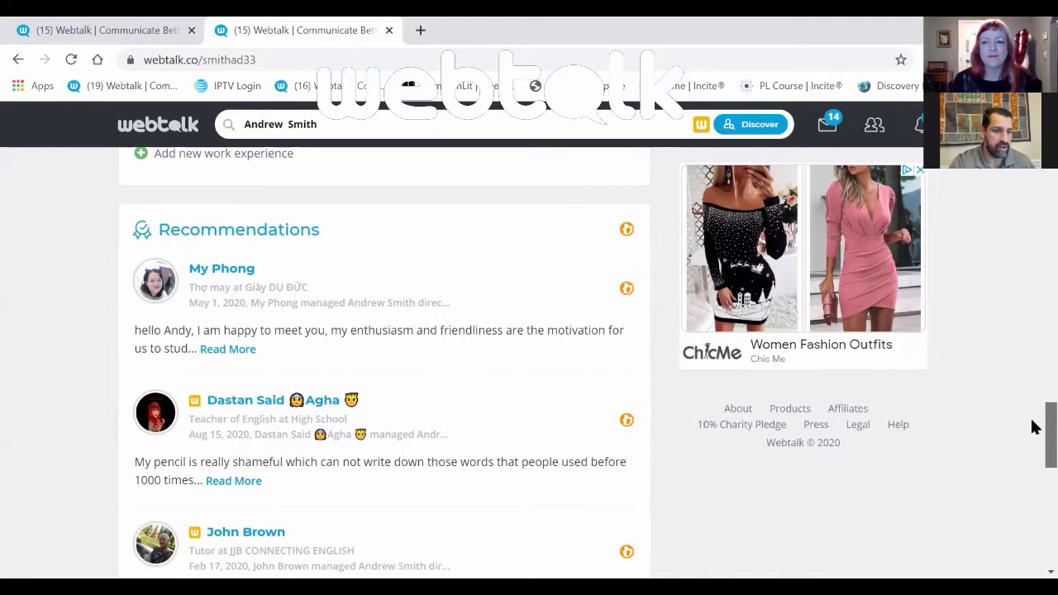
scroll(down, 3)
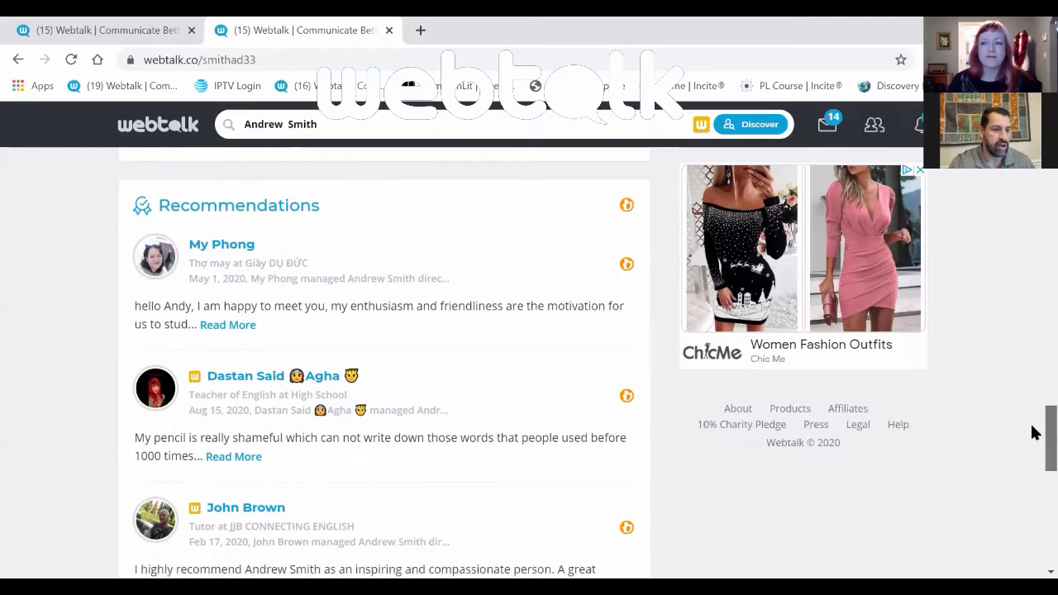
scroll(down, 3)
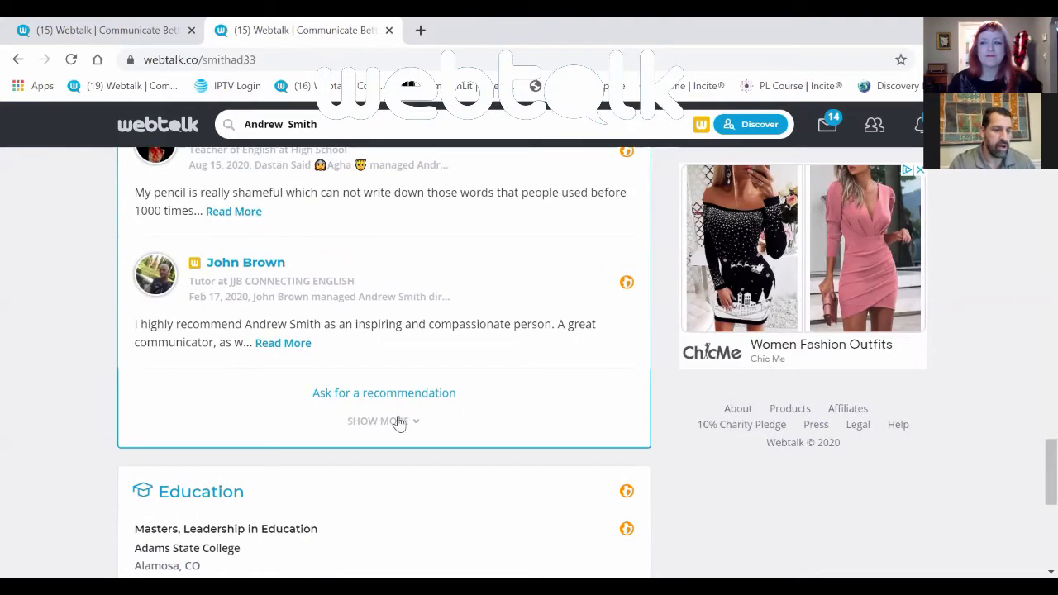
click(378, 422)
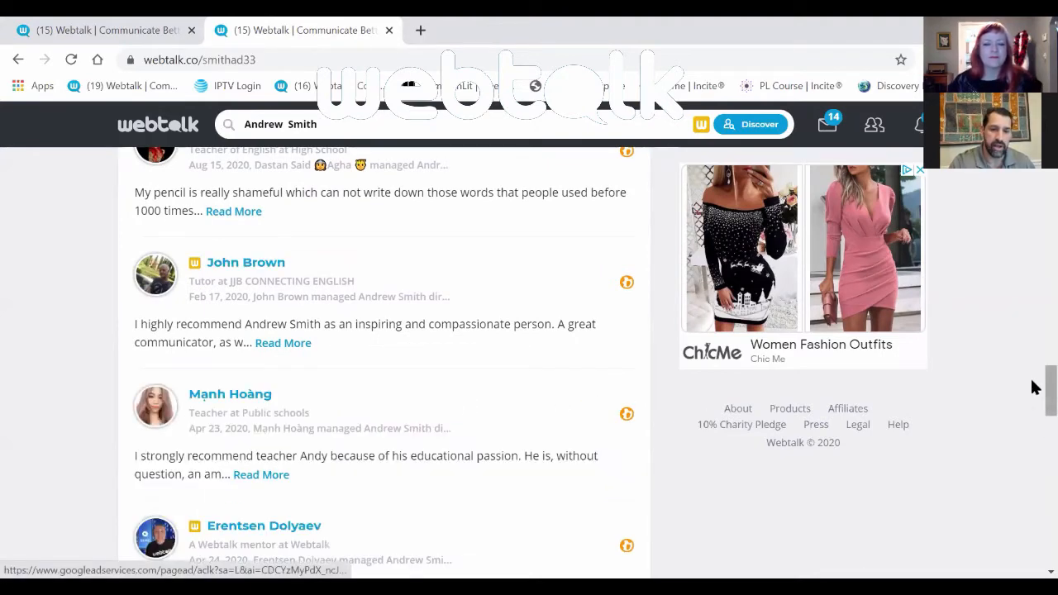
- Browse through the expanded list of recommenders
scroll(down, 3)
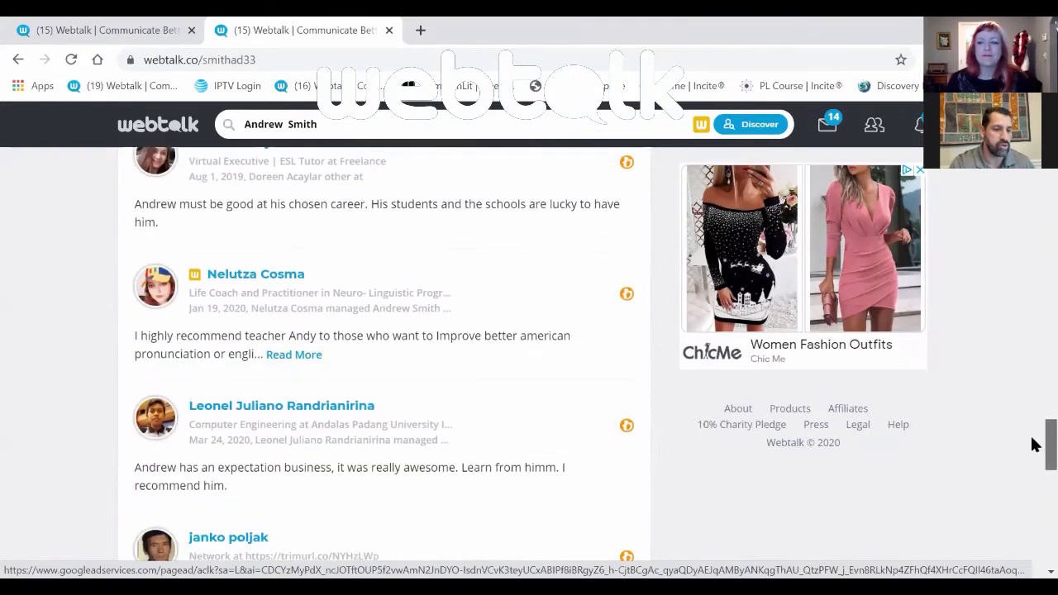
scroll(down, 3)
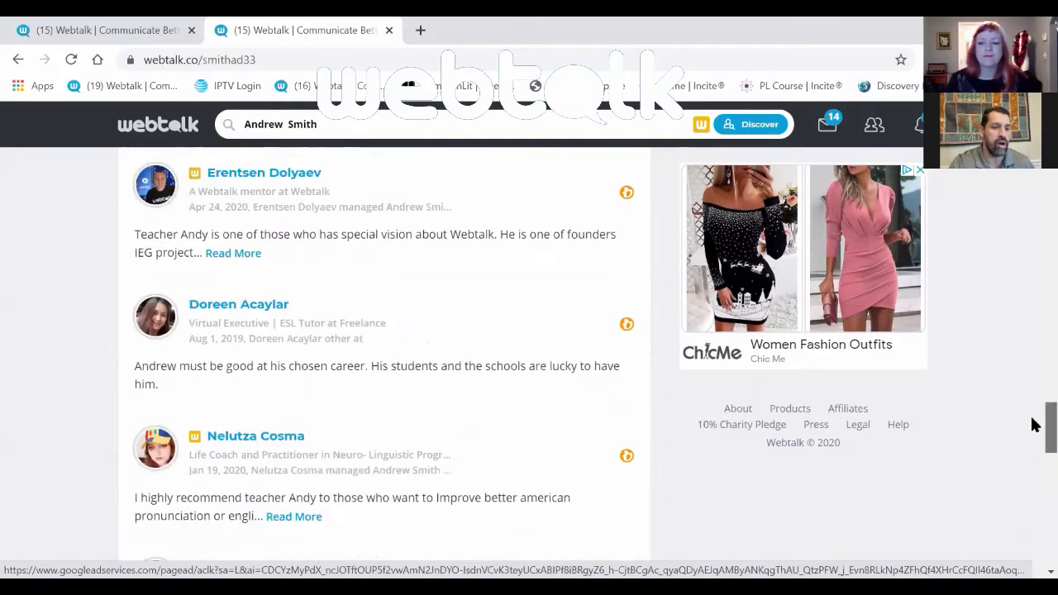
scroll(down, 3)
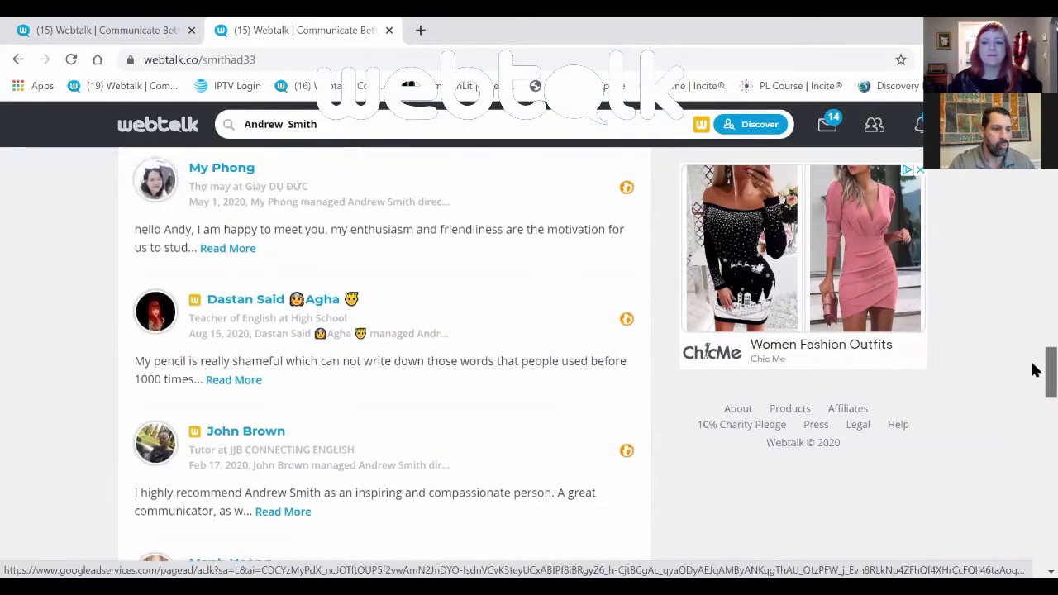
scroll(up, 3)
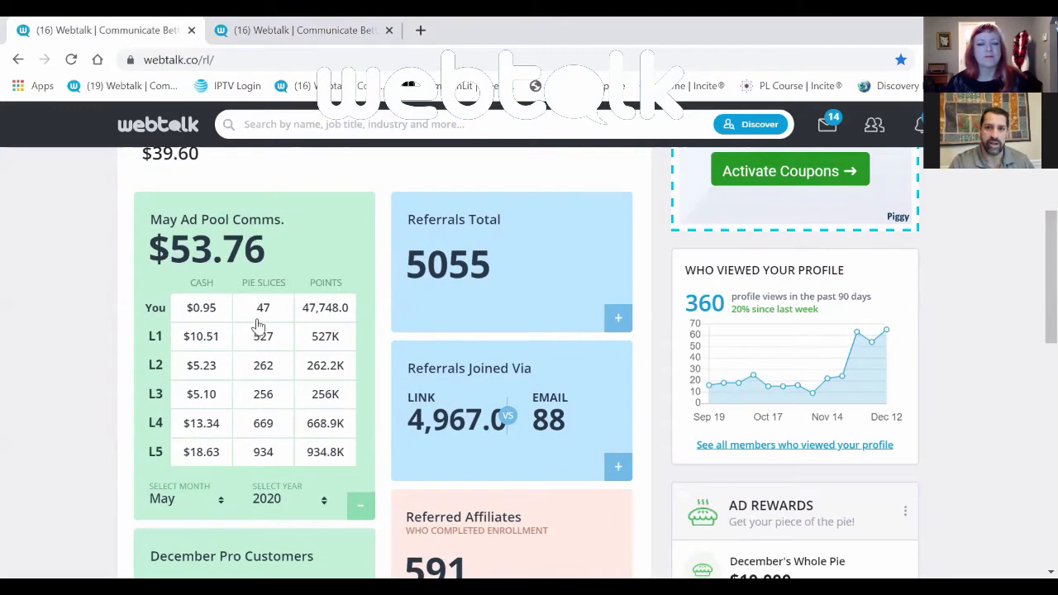
mouse_move(261, 312)
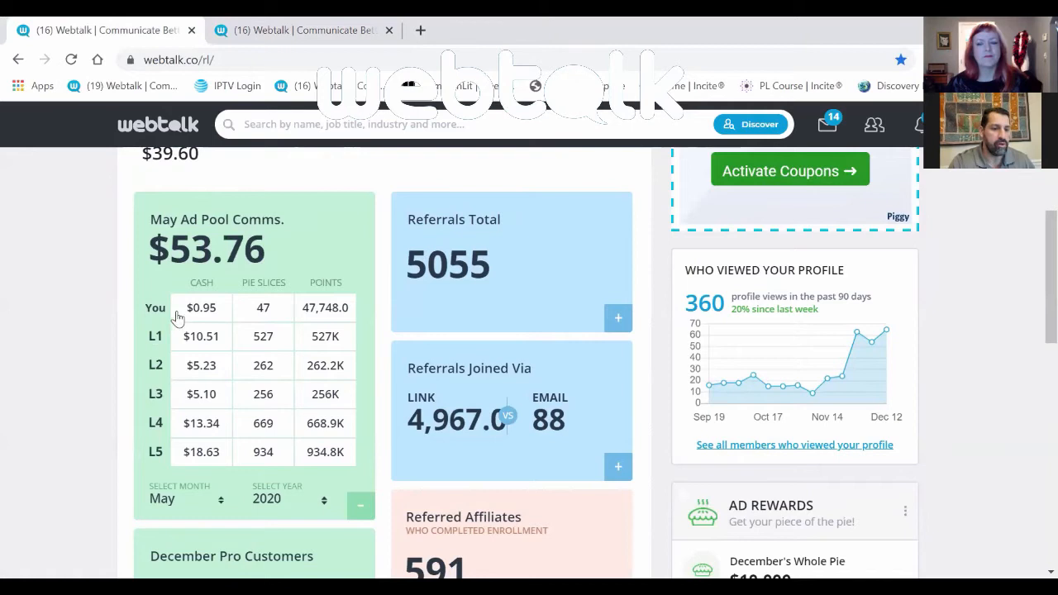
mouse_move(197, 317)
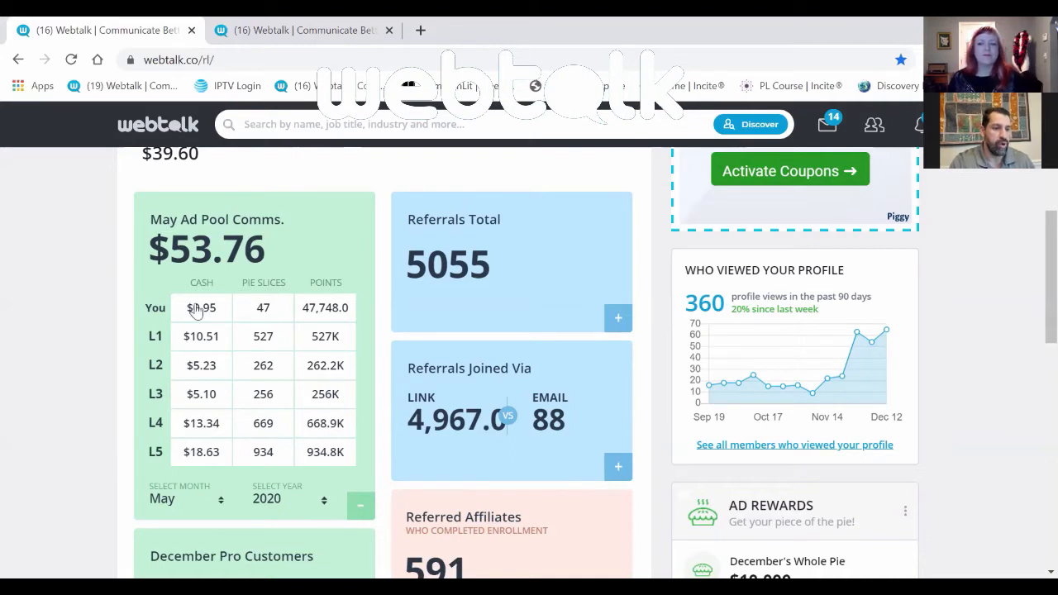
mouse_move(301, 311)
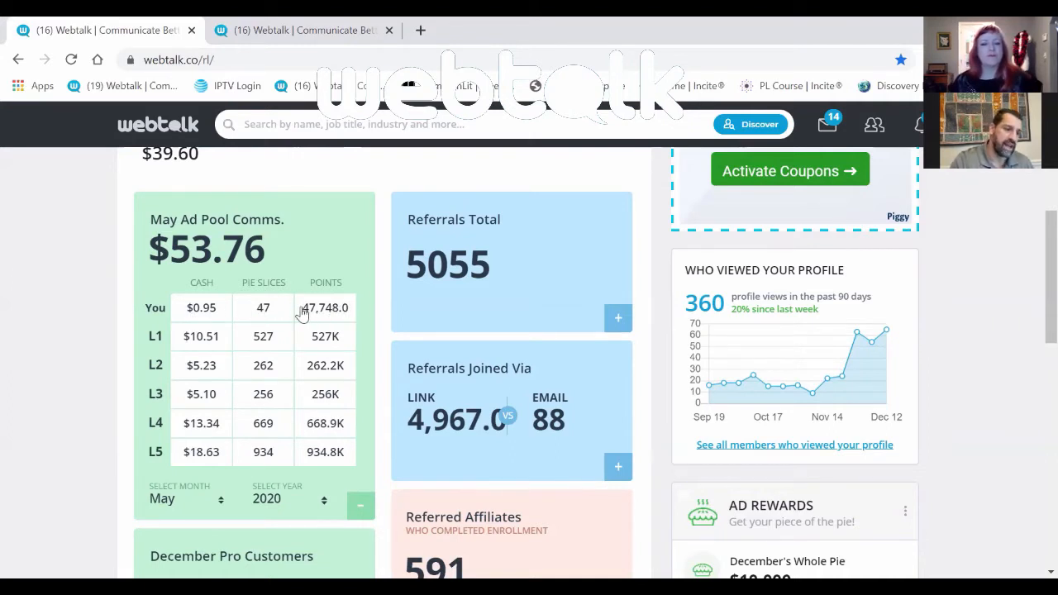
mouse_move(240, 317)
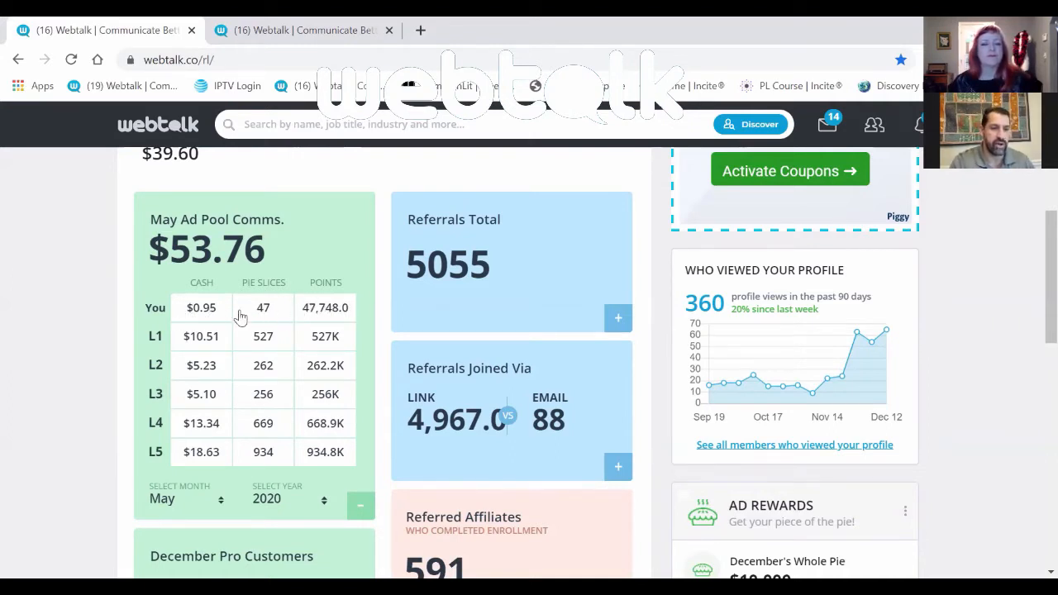
mouse_move(255, 342)
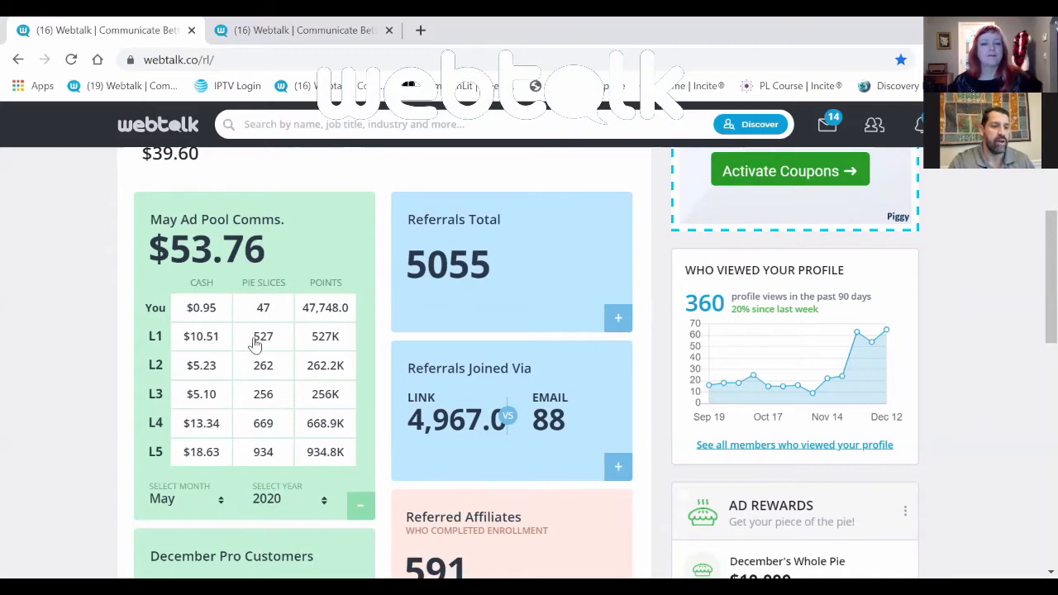
mouse_move(282, 346)
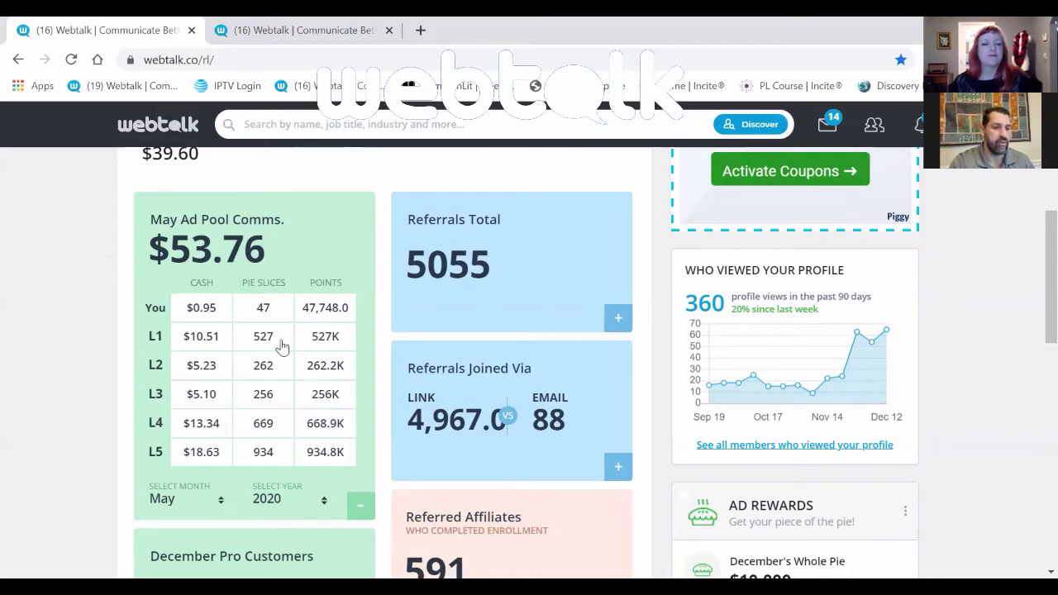
mouse_move(263, 339)
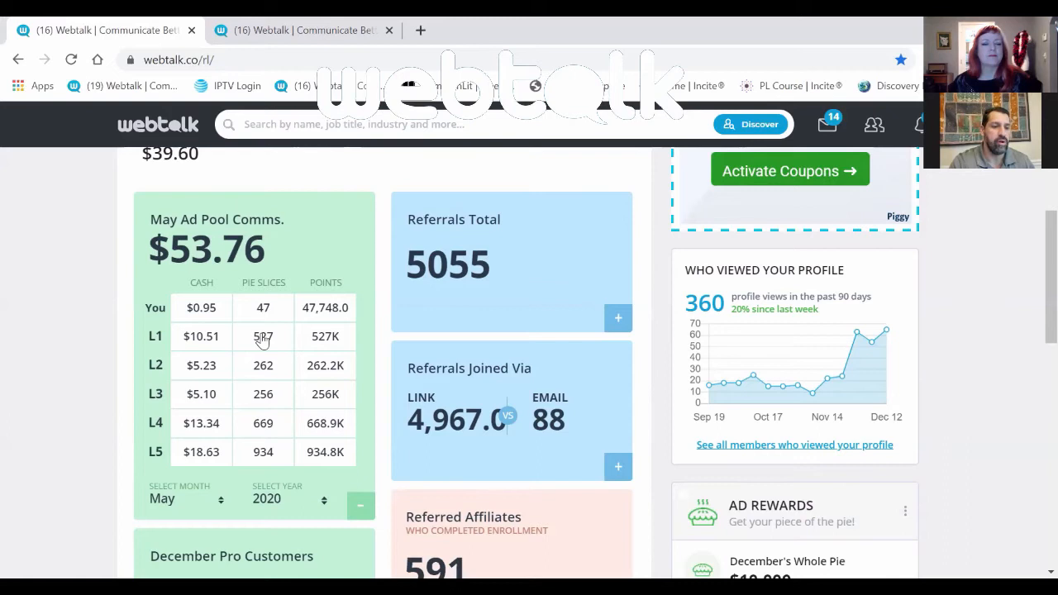
mouse_move(235, 334)
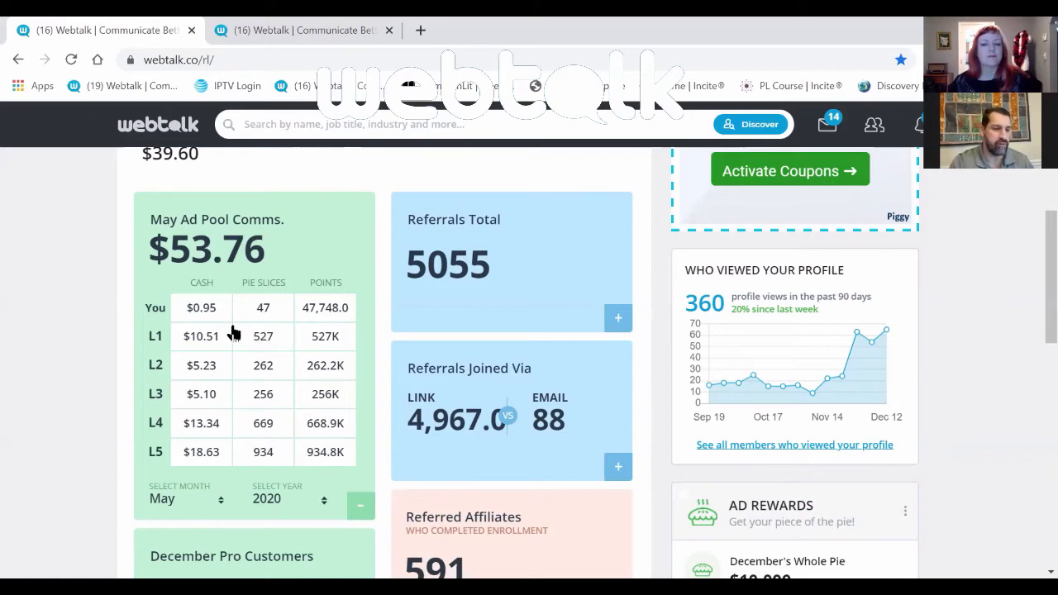
mouse_move(238, 313)
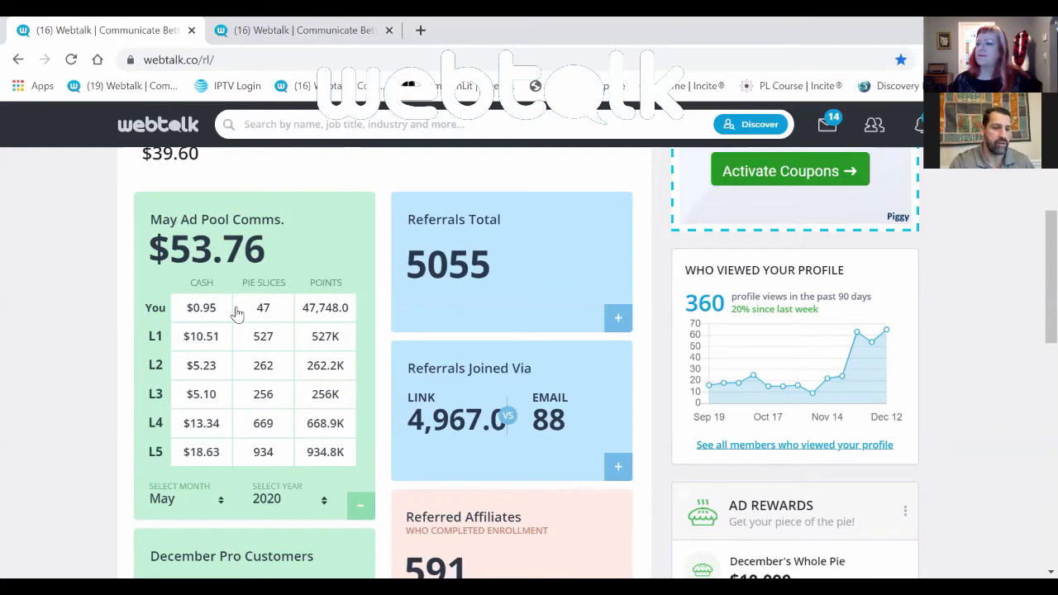
mouse_move(202, 314)
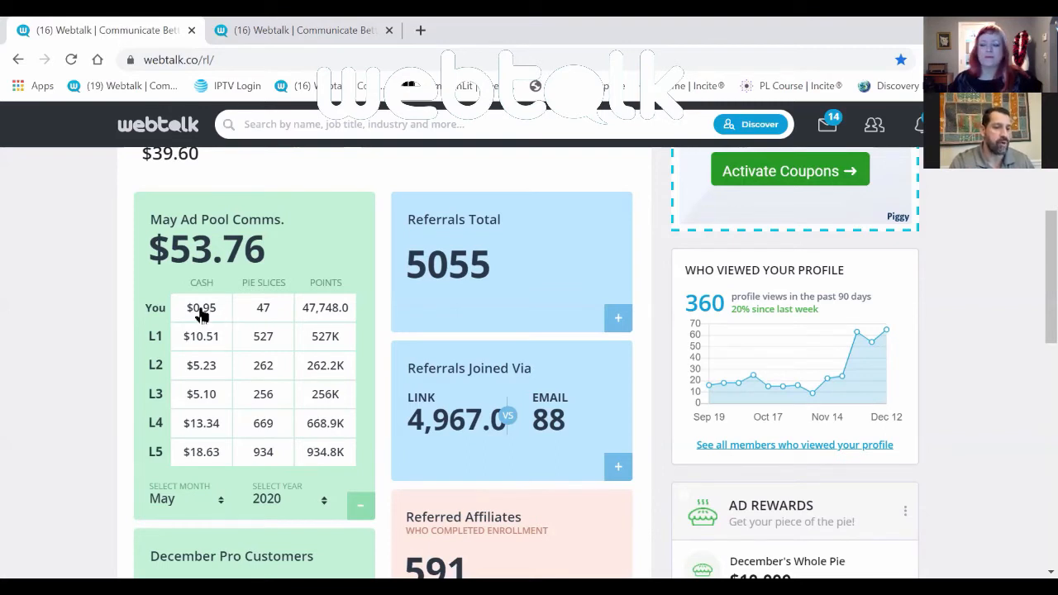
mouse_move(202, 318)
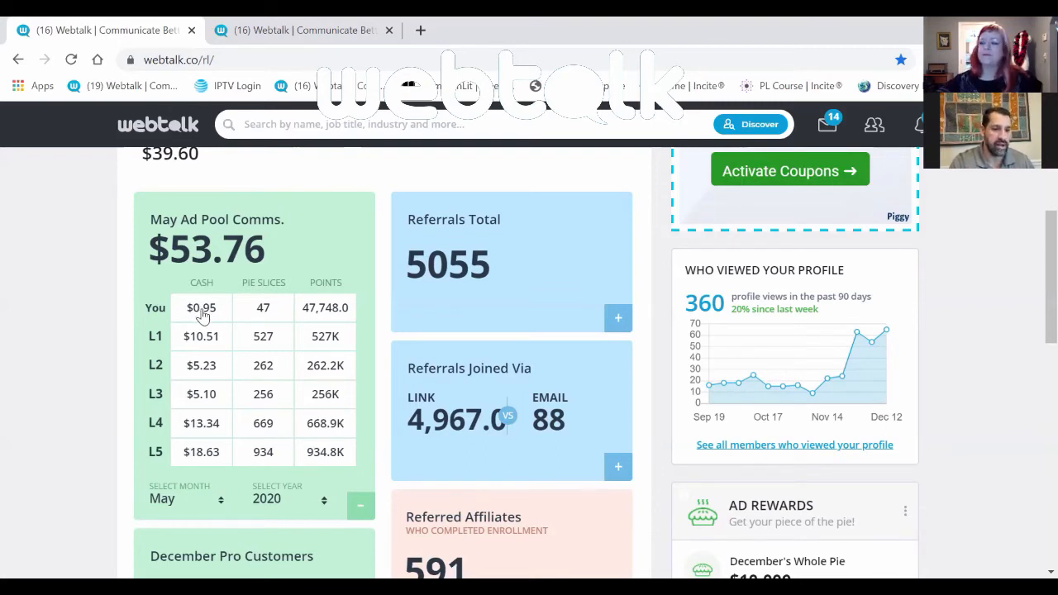
mouse_move(202, 450)
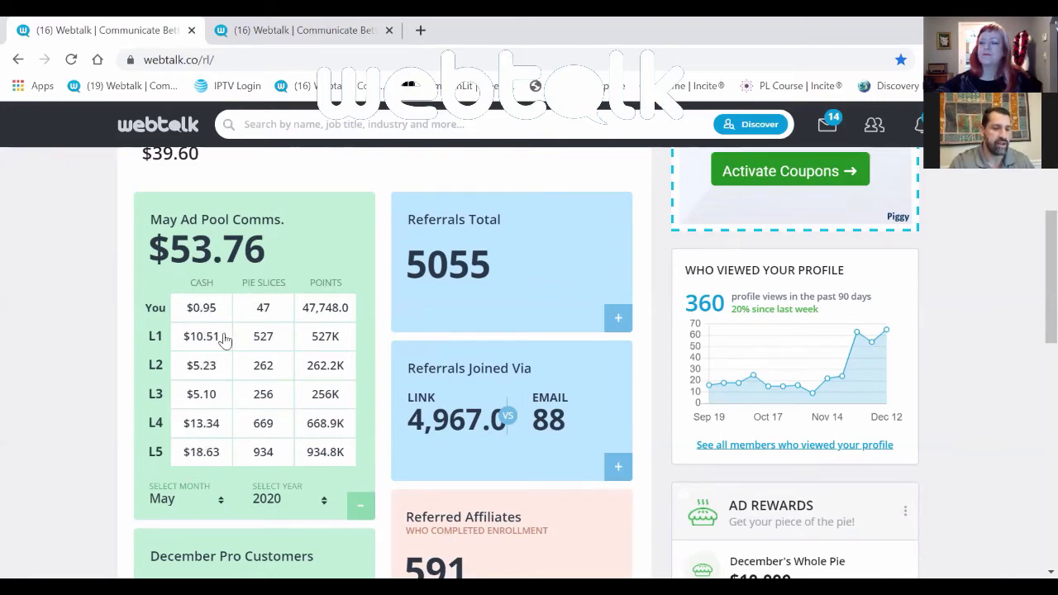
mouse_move(241, 417)
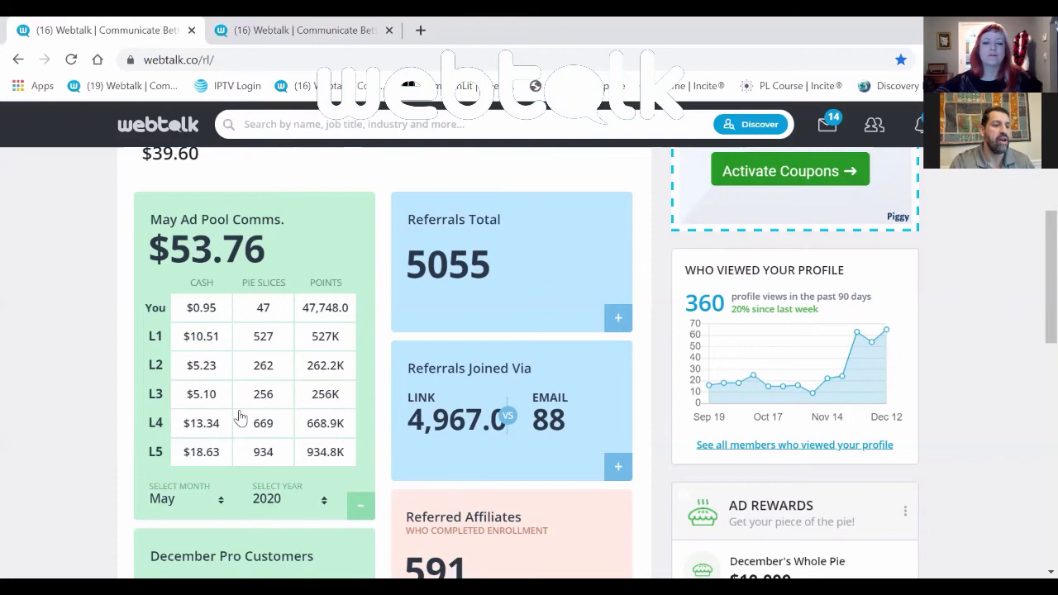
mouse_move(226, 345)
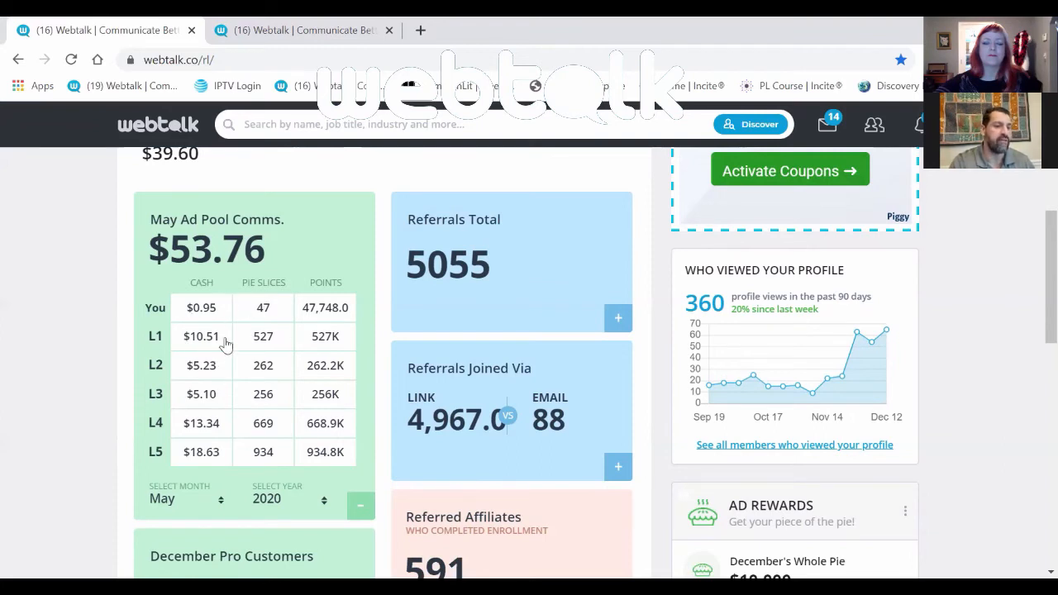
mouse_move(185, 367)
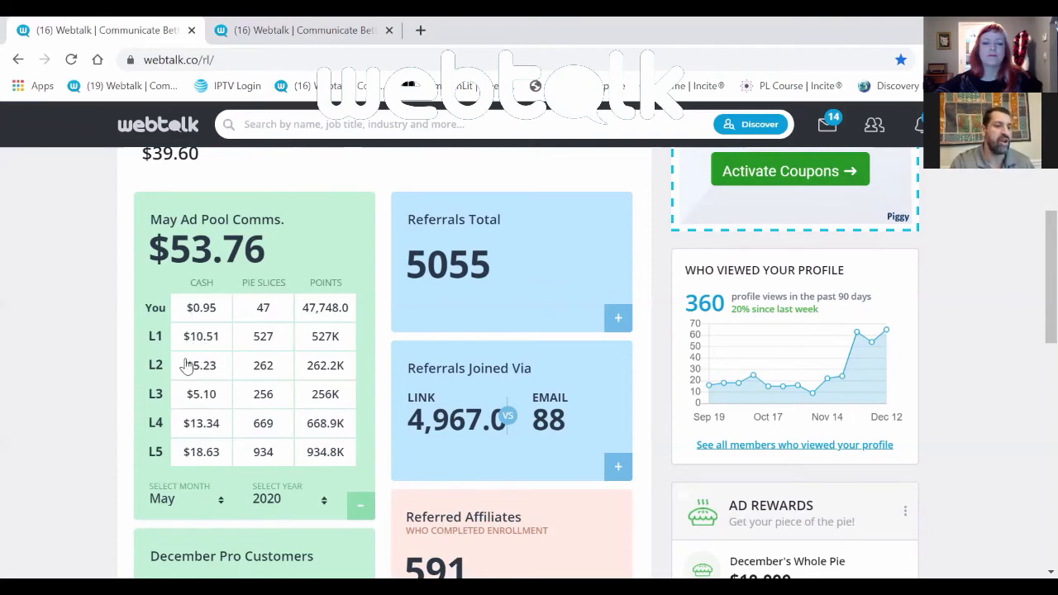
mouse_move(198, 438)
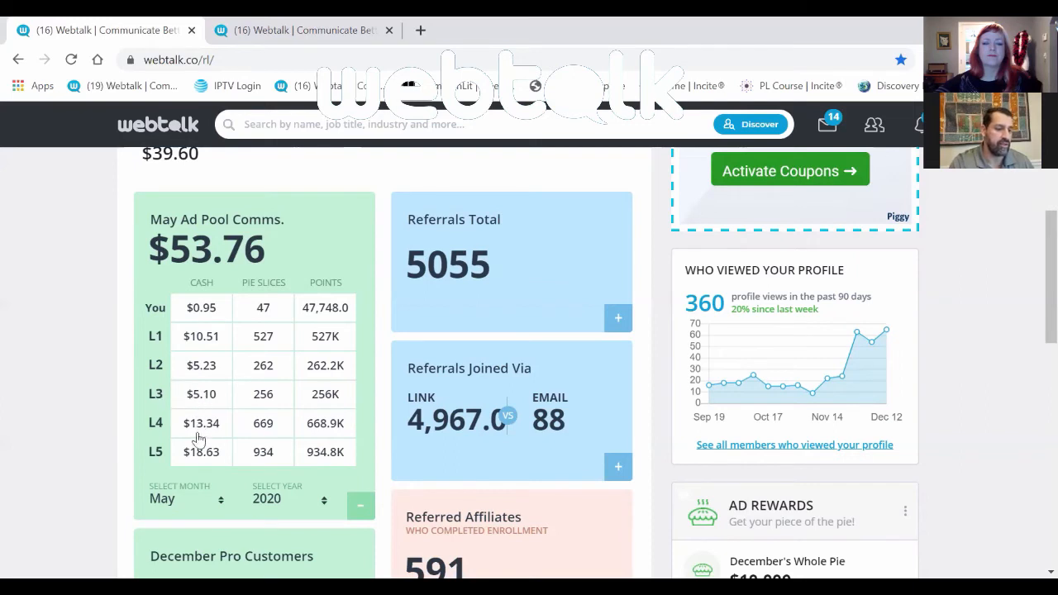
mouse_move(258, 361)
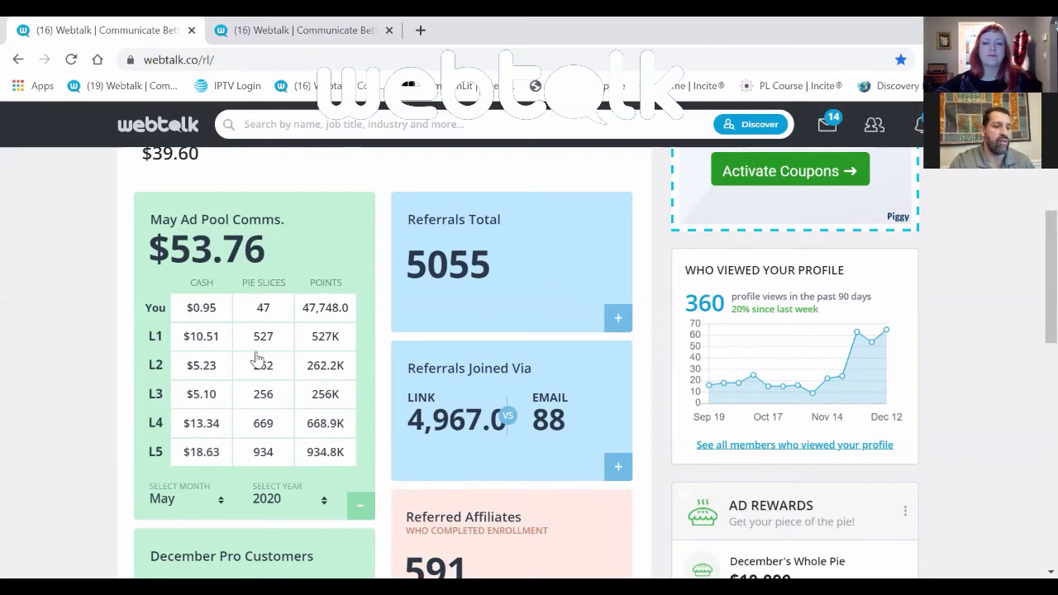
mouse_move(275, 301)
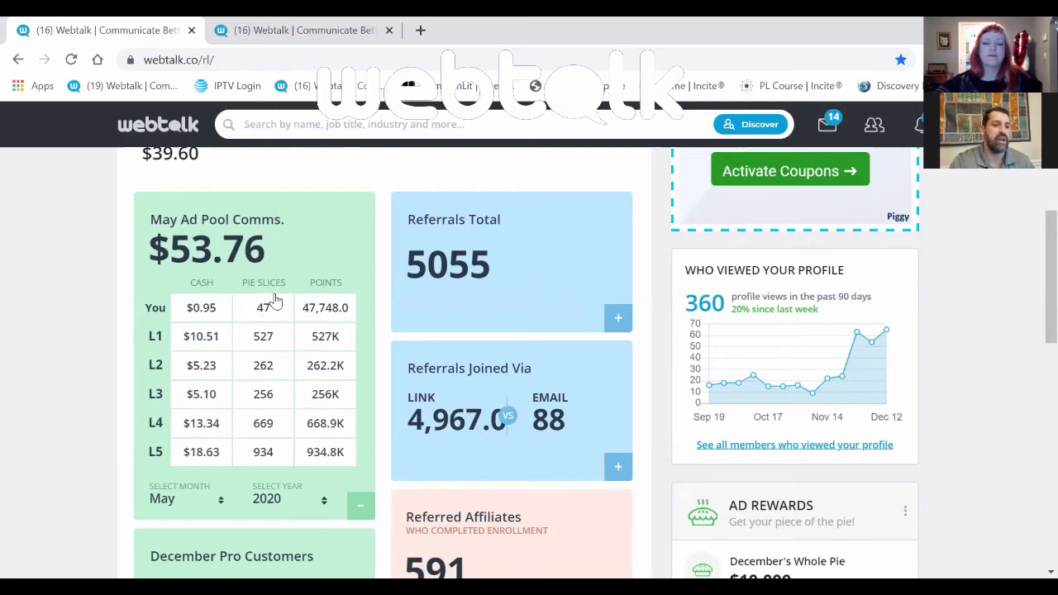
mouse_move(256, 265)
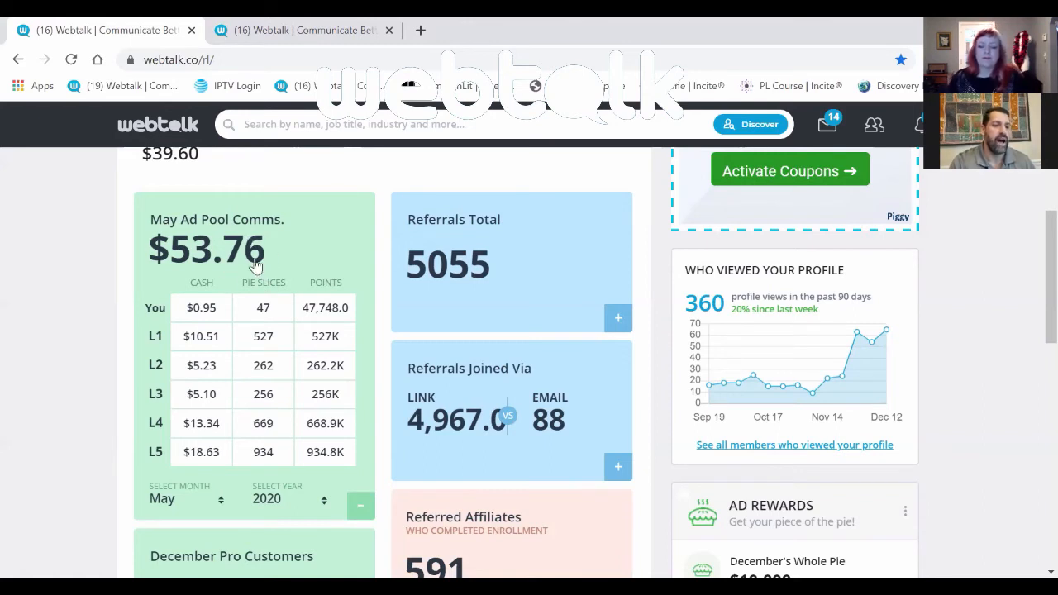
mouse_move(301, 252)
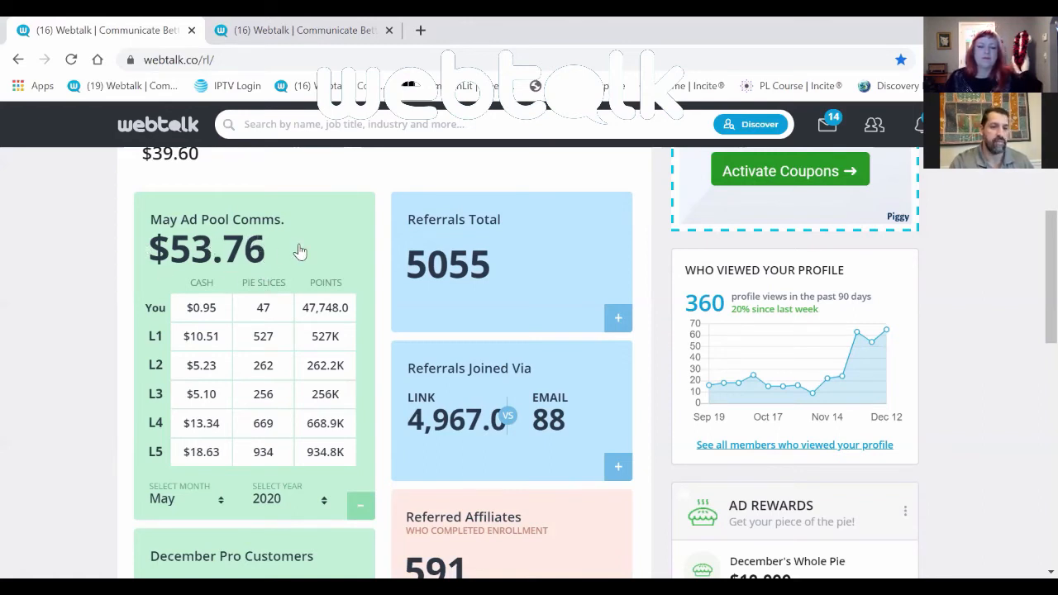